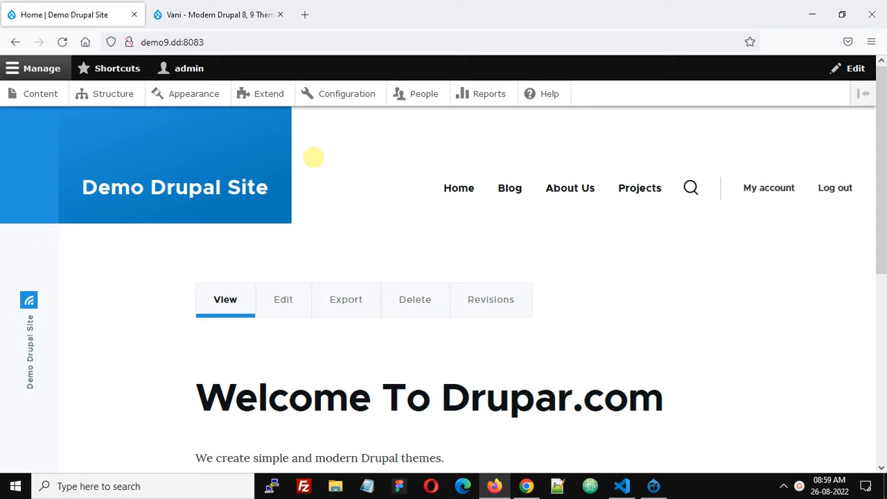
mouse_move(250, 49)
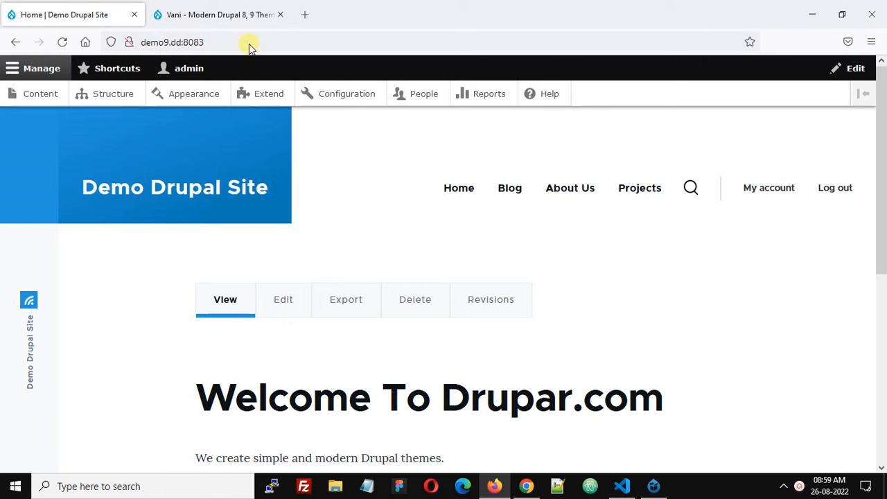
Reach the Add new theme page from Appearance, then return to the Vani project page
left_click(219, 14)
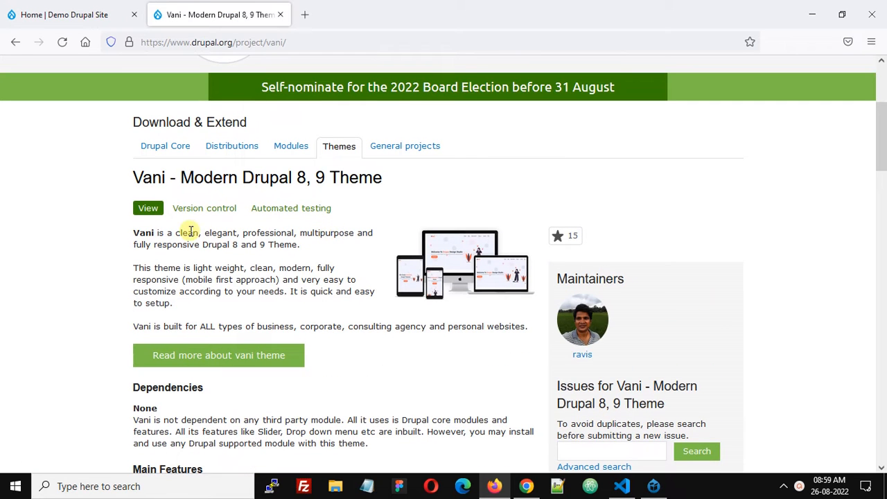
mouse_move(369, 180)
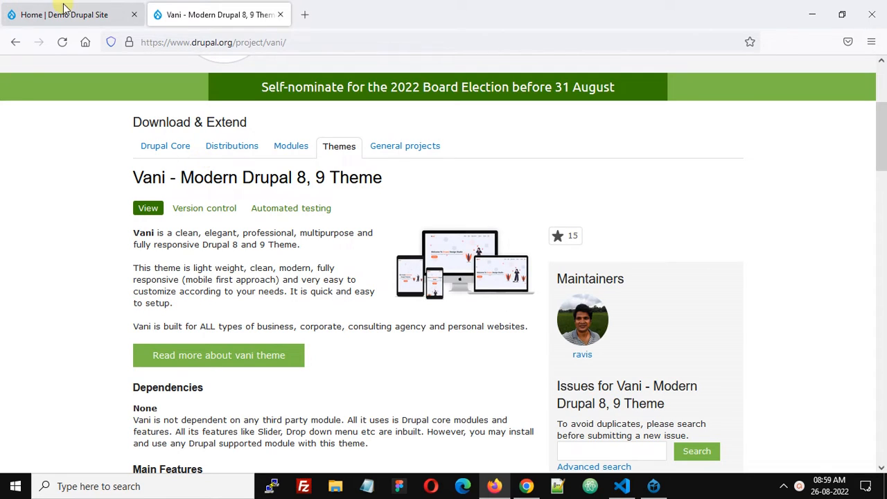
left_click(64, 14)
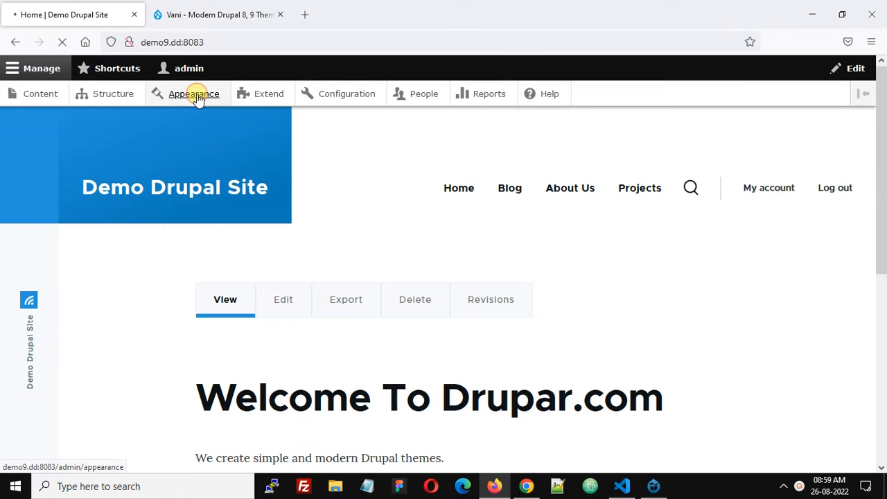
left_click(194, 94)
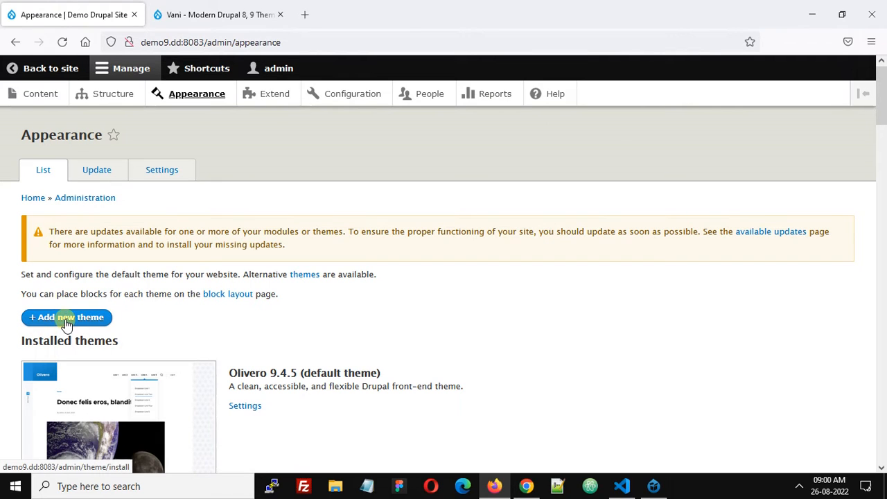
left_click(67, 316)
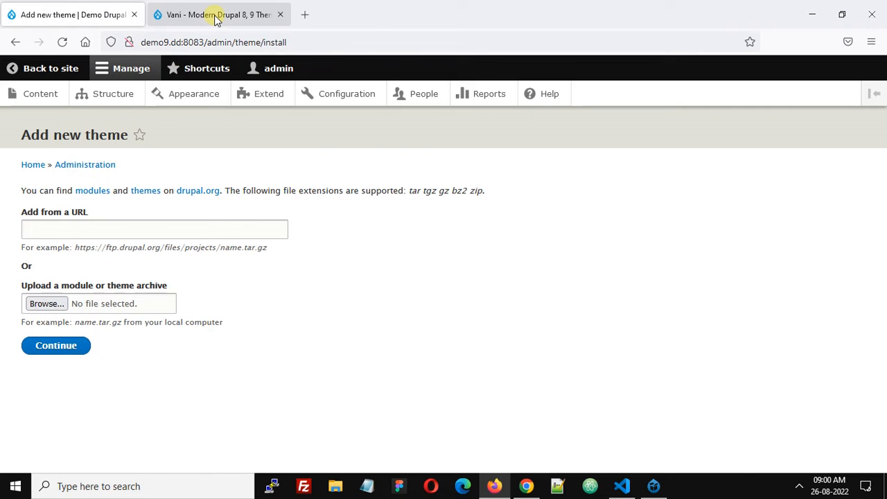
left_click(219, 14)
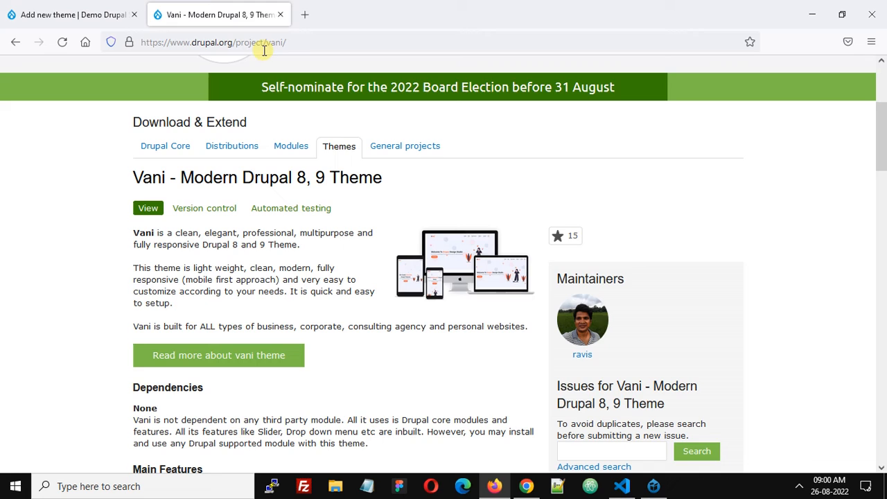
Copy the download link of the Vani 9.1.0 zip from its release page
scroll("down", 3)
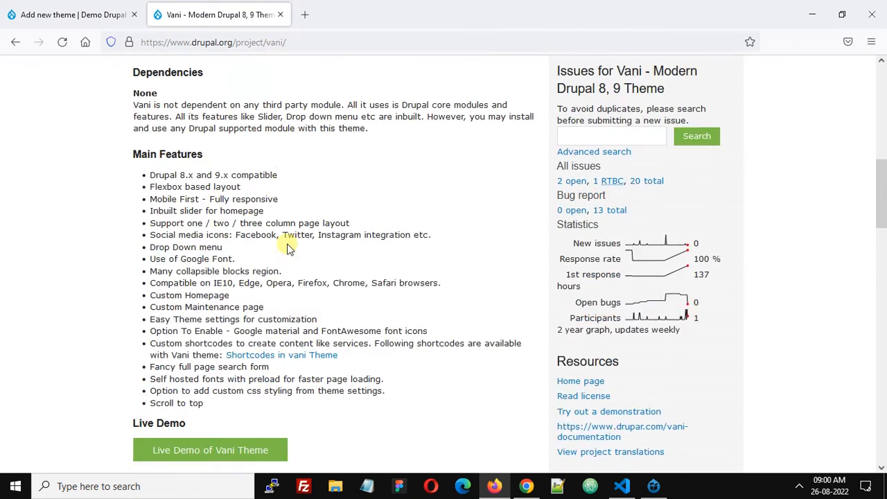
scroll("down", 3)
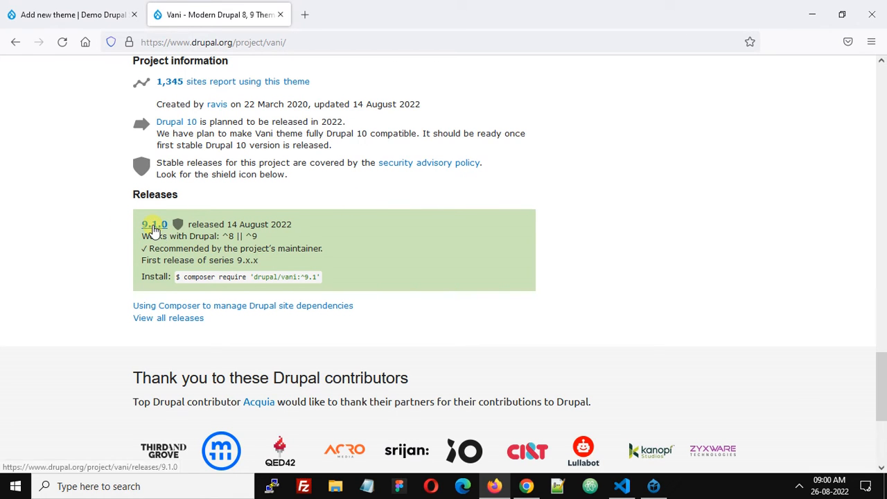
left_click(156, 225)
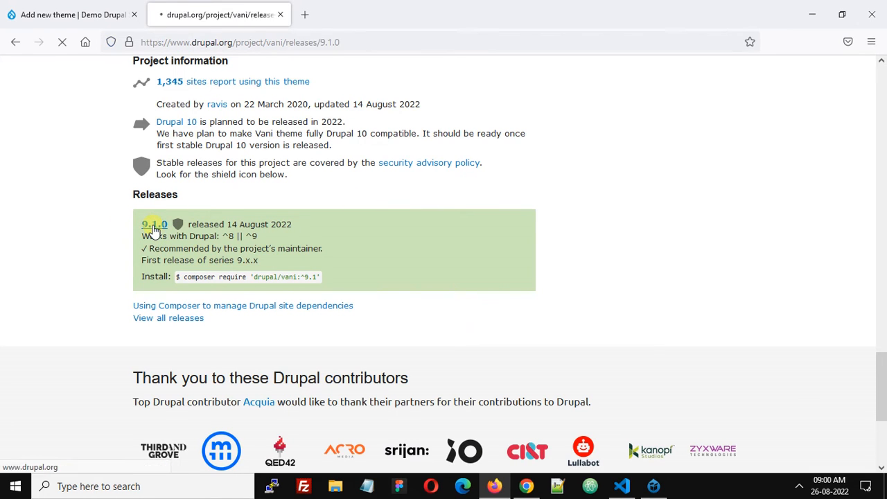
left_click(155, 225)
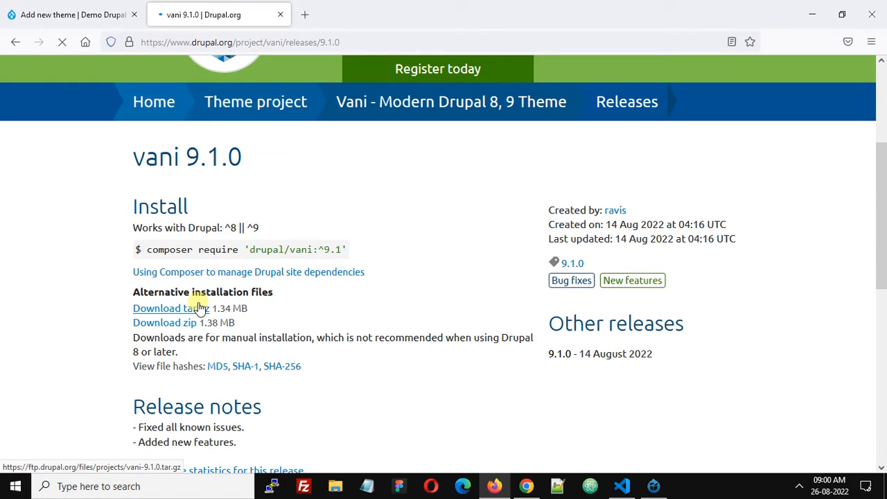
left_click(169, 308)
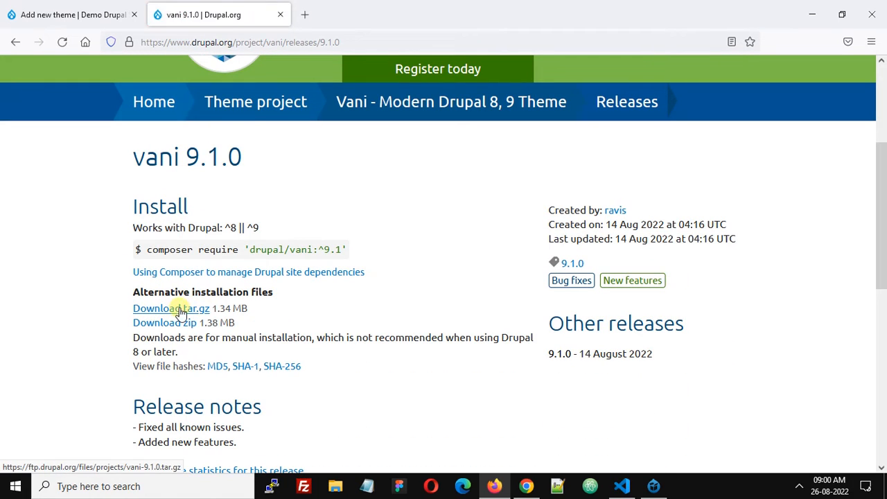
mouse_move(163, 322)
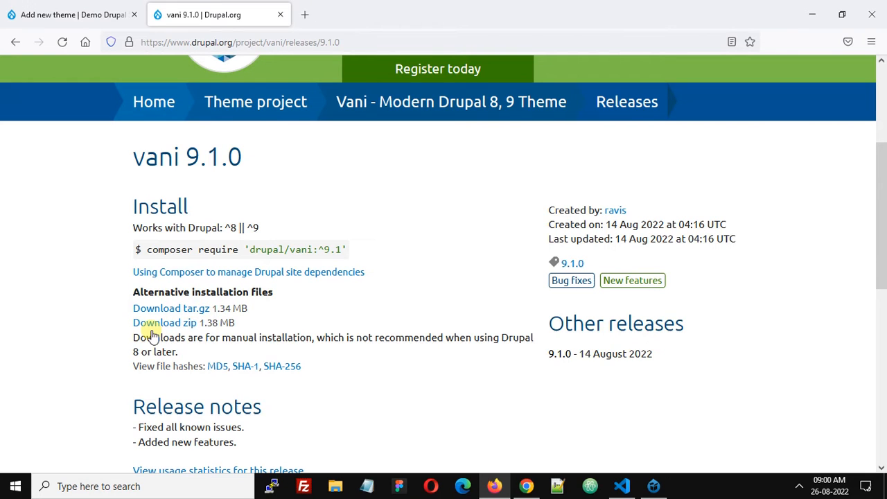
mouse_move(164, 322)
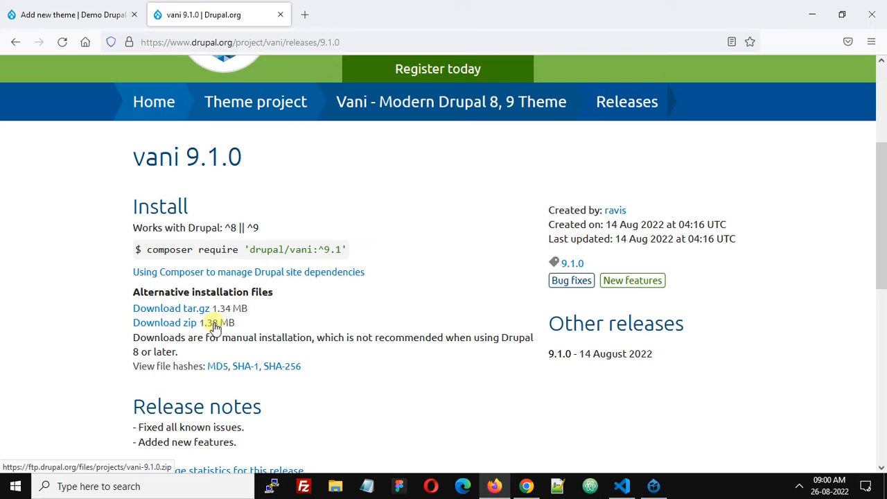
right_click(164, 322)
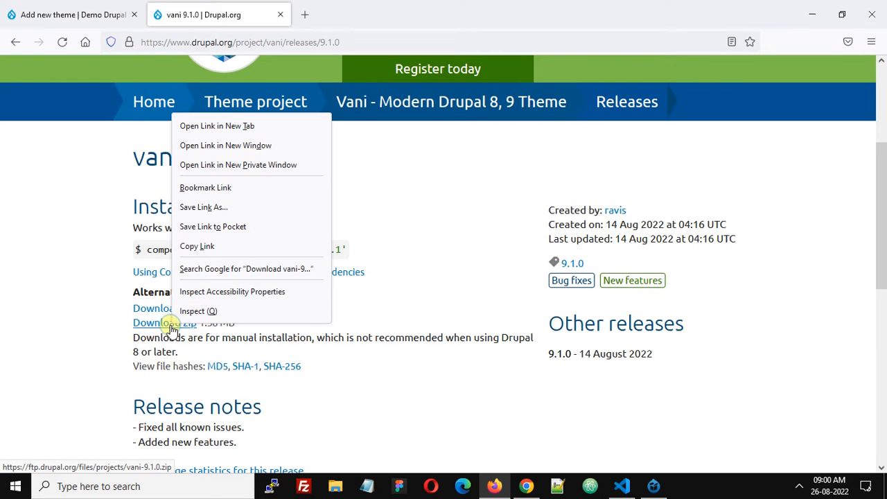
mouse_move(219, 247)
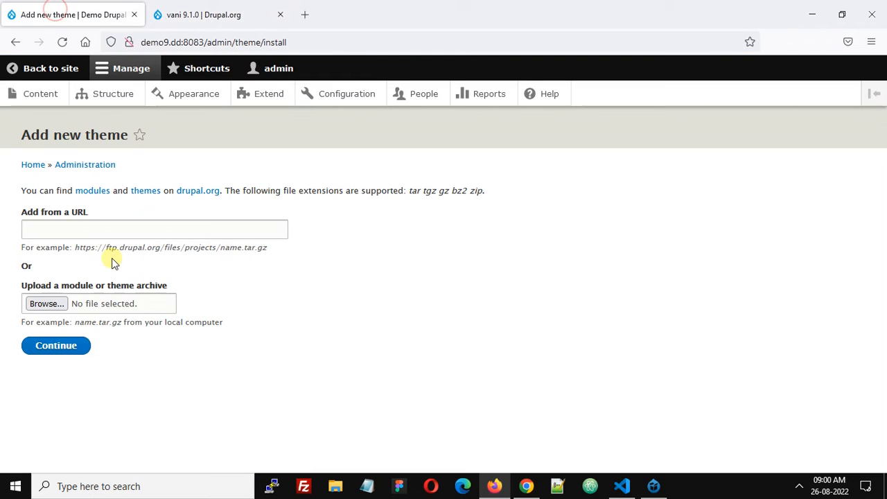
mouse_move(218, 227)
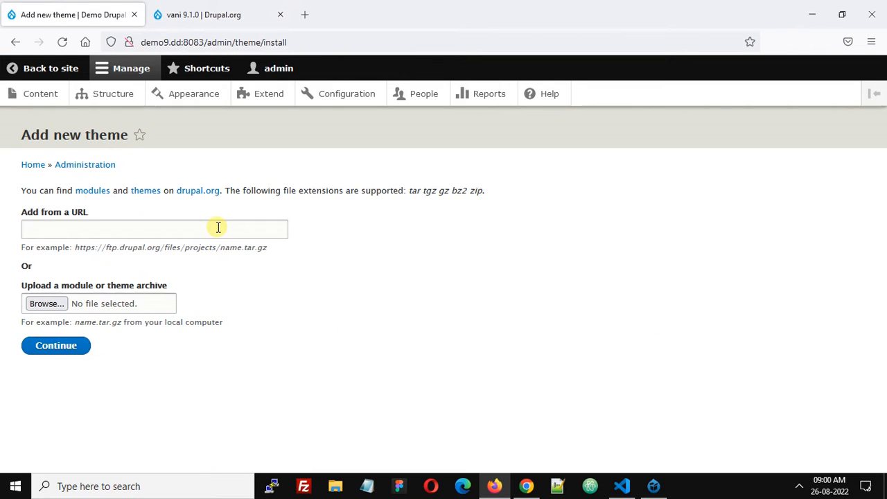
left_click(154, 229)
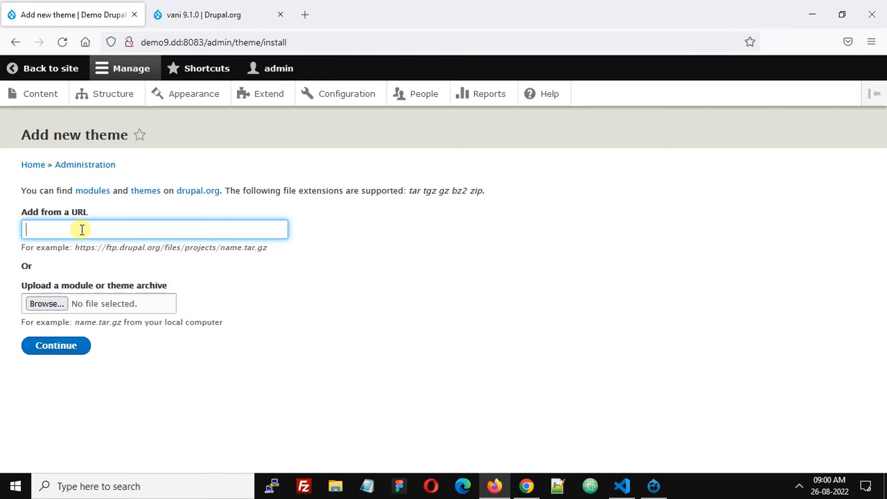
type("https://ftp.drupal.org/files/projects/vani-9.1.0.zip")
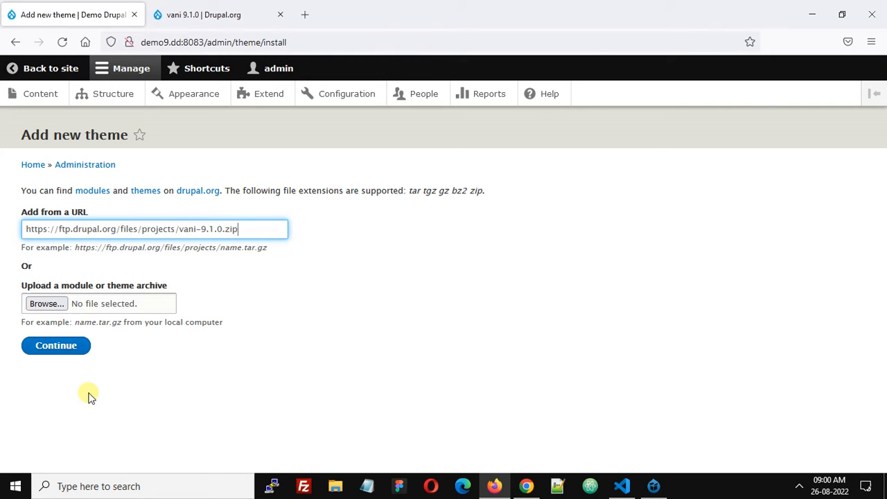
left_click(55, 345)
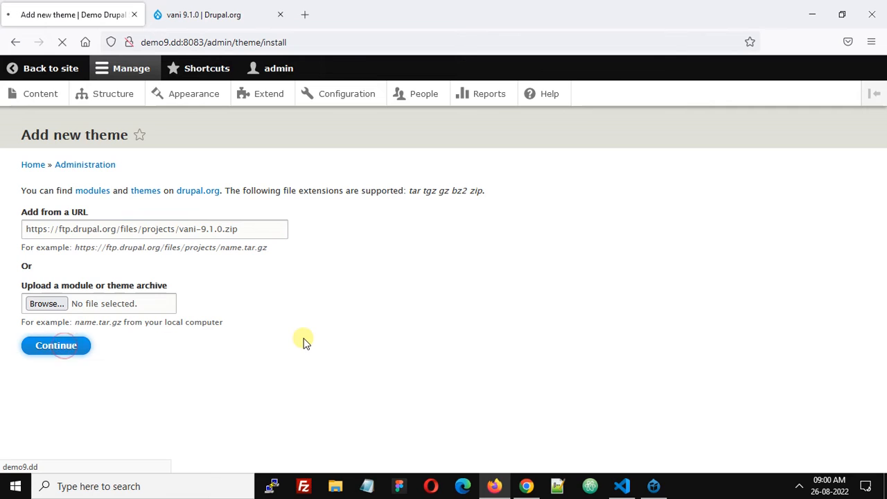
left_click(56, 345)
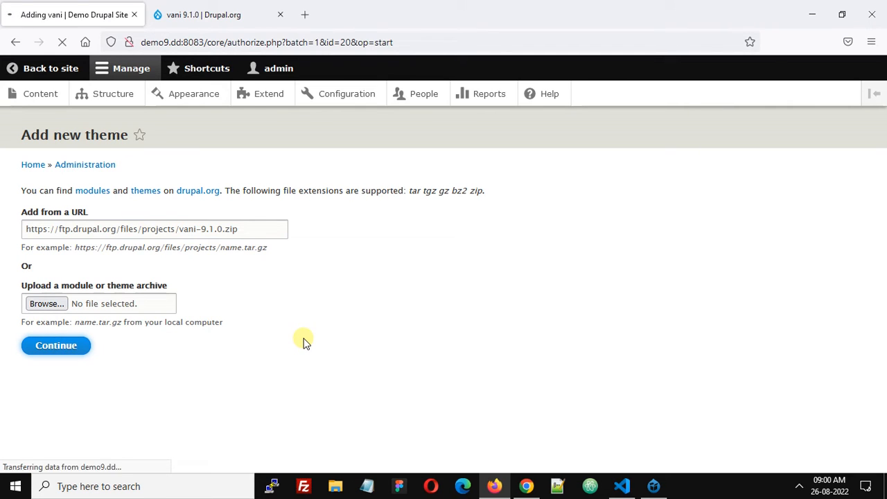
left_click(55, 346)
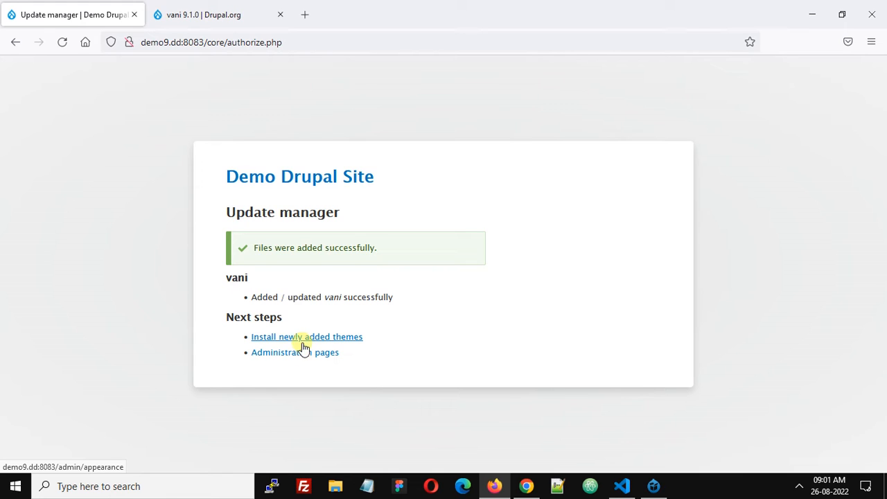
Install the newly added Vani 9.1.0 and set it as the default theme
left_click(306, 337)
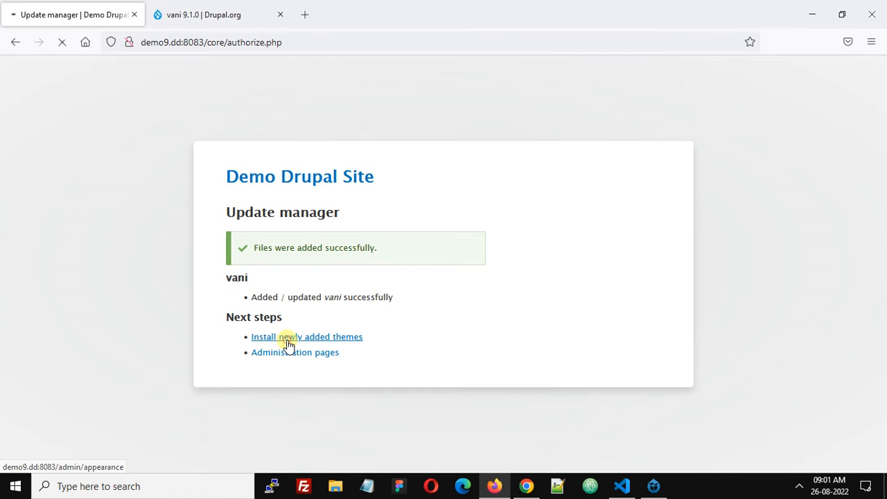
left_click(306, 337)
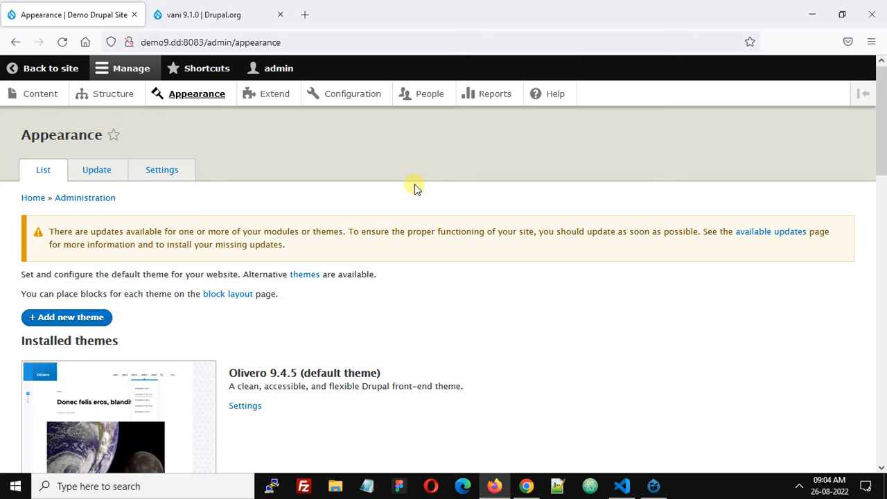
scroll("down", 3)
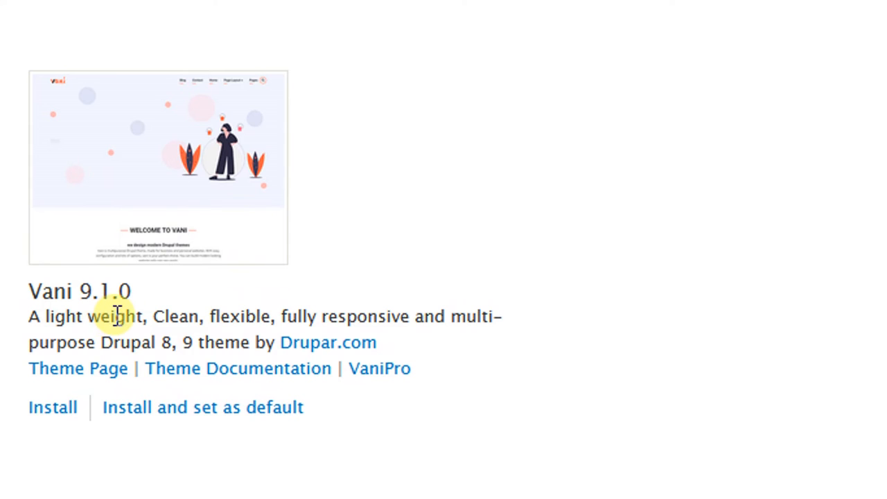
mouse_move(158, 310)
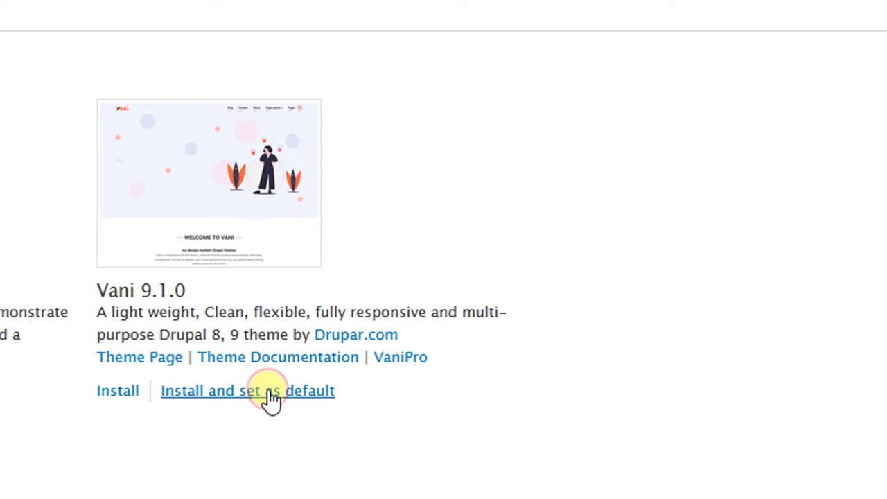
left_click(247, 391)
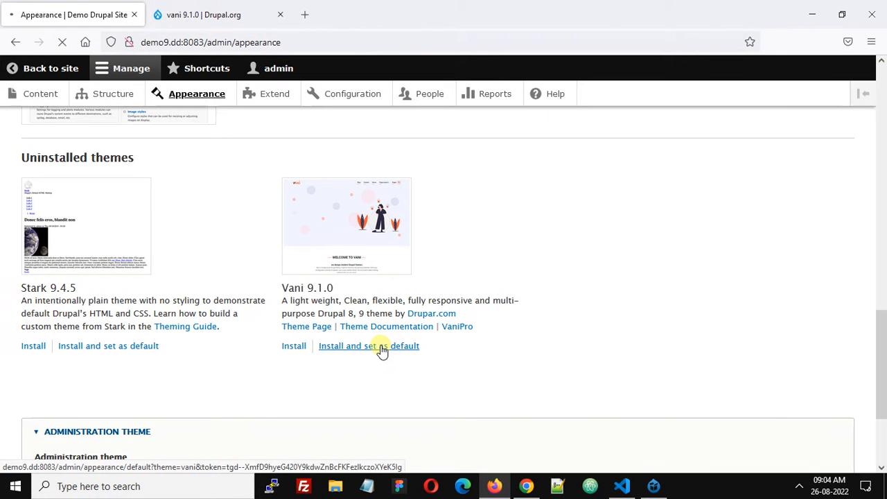
left_click(369, 347)
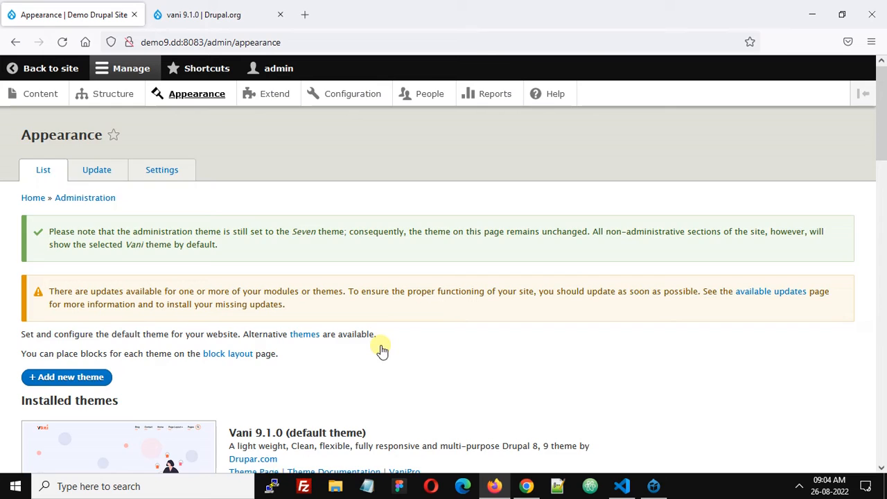
scroll("down", 3)
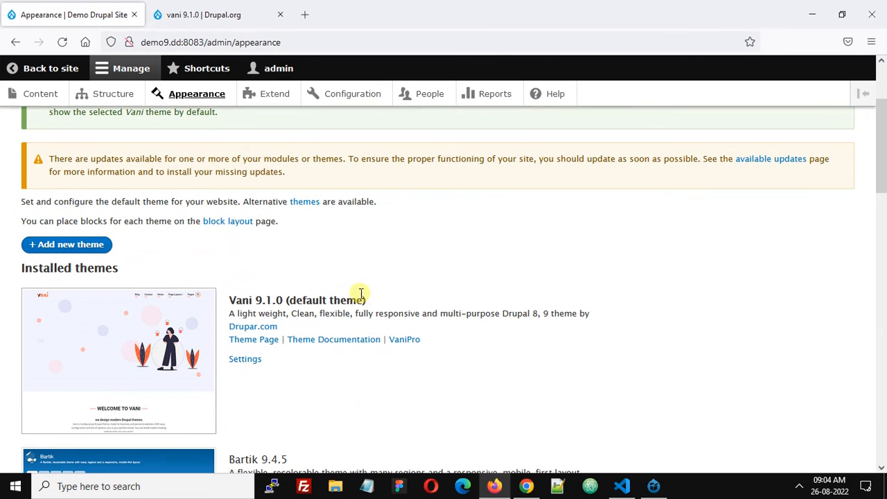
right_click(43, 68)
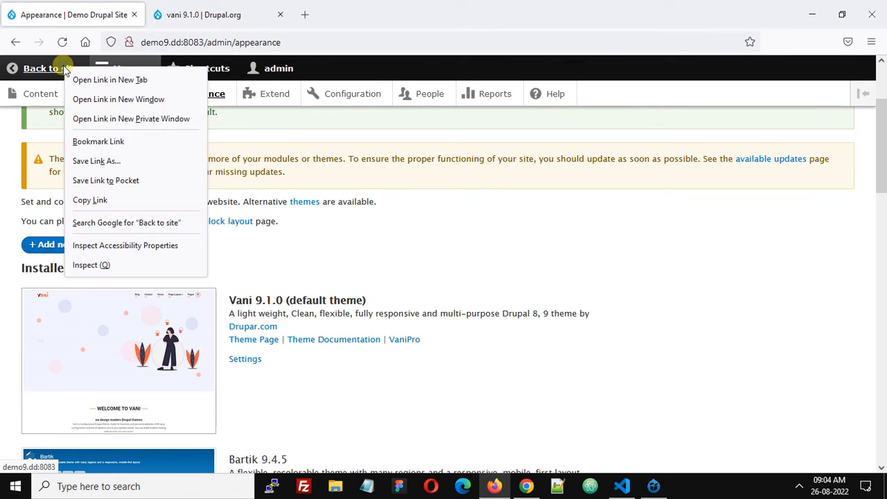
View the Vani-styled front page in a new tab, then return to Appearance
left_click(109, 79)
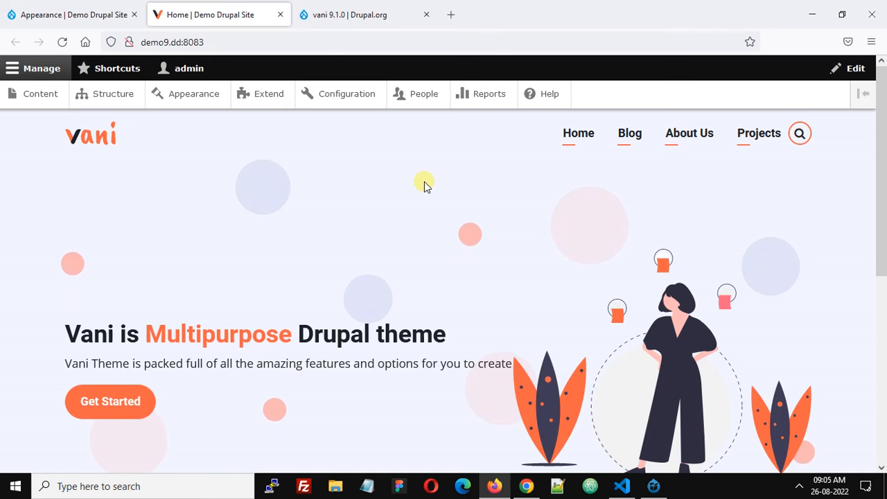
scroll("down", 3)
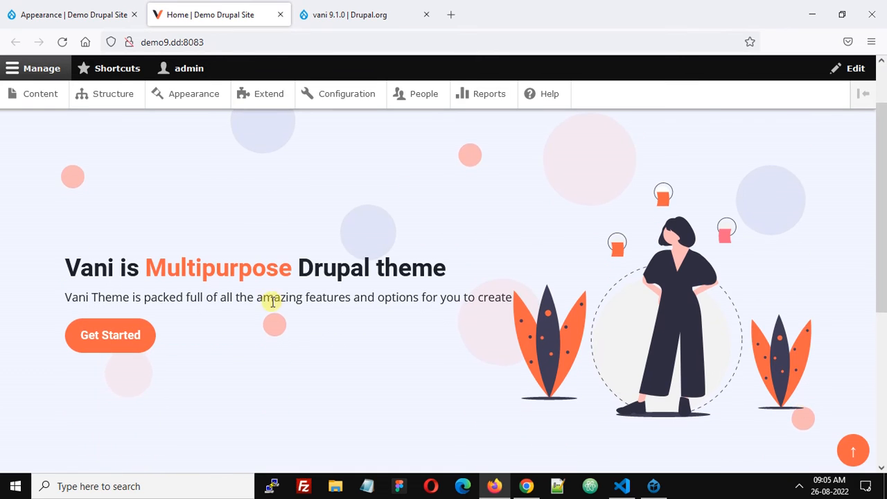
scroll("down", 3)
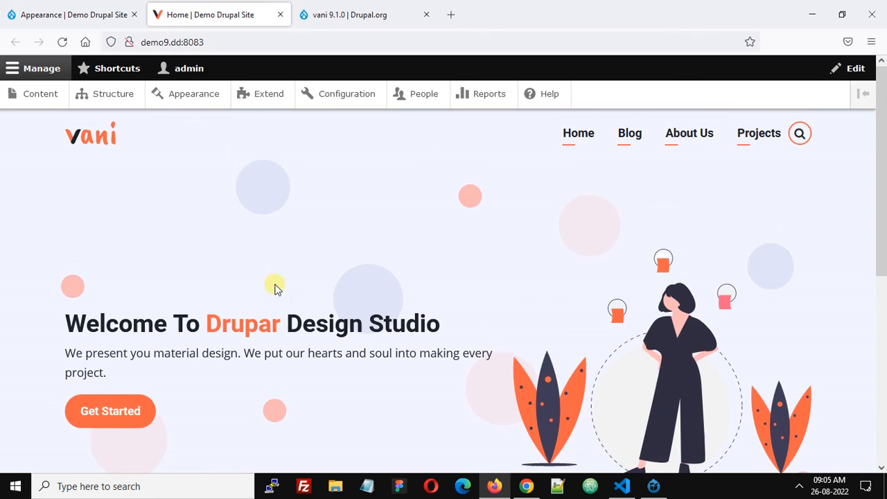
left_click(72, 13)
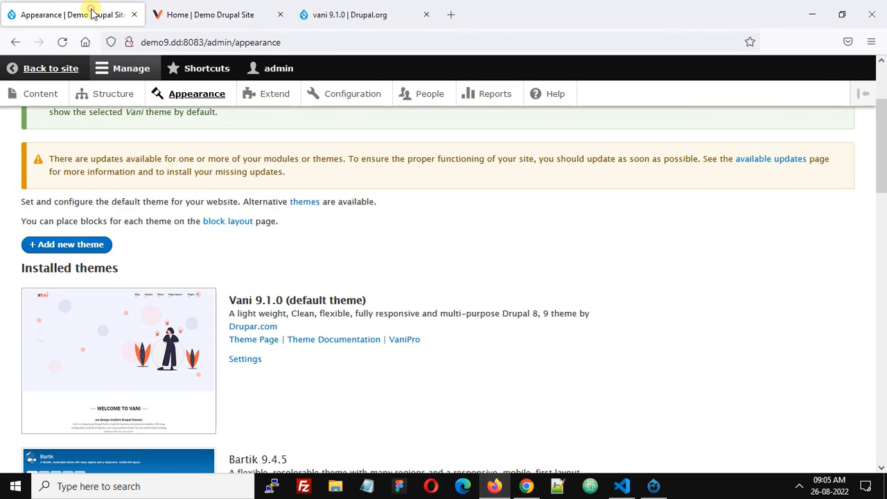
mouse_move(290, 248)
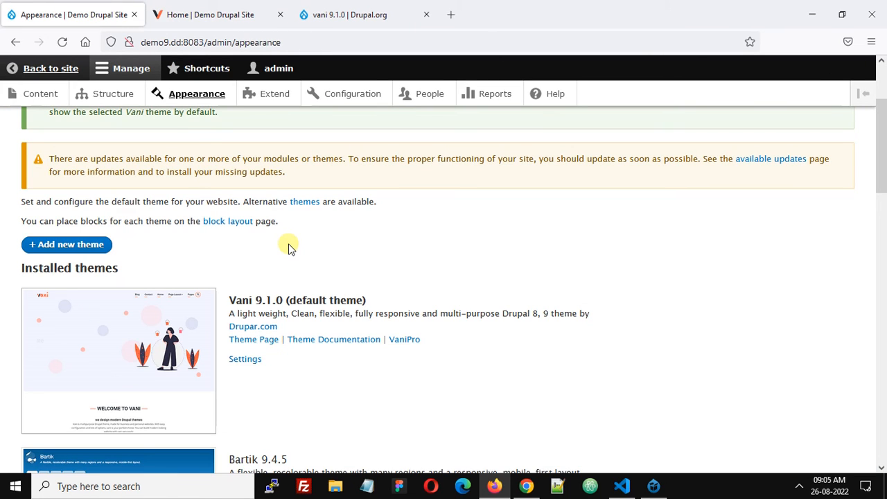
mouse_move(244, 359)
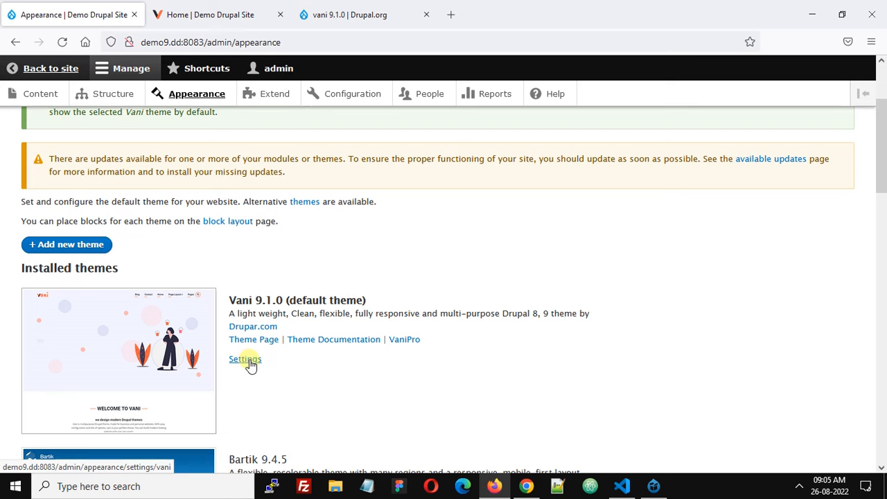
Review the Header and Content sections of the Vani theme settings
left_click(244, 359)
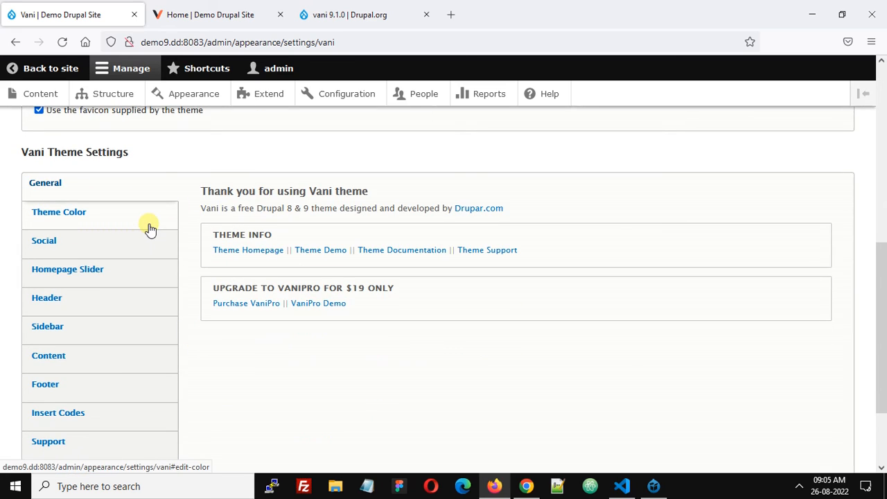
left_click(65, 269)
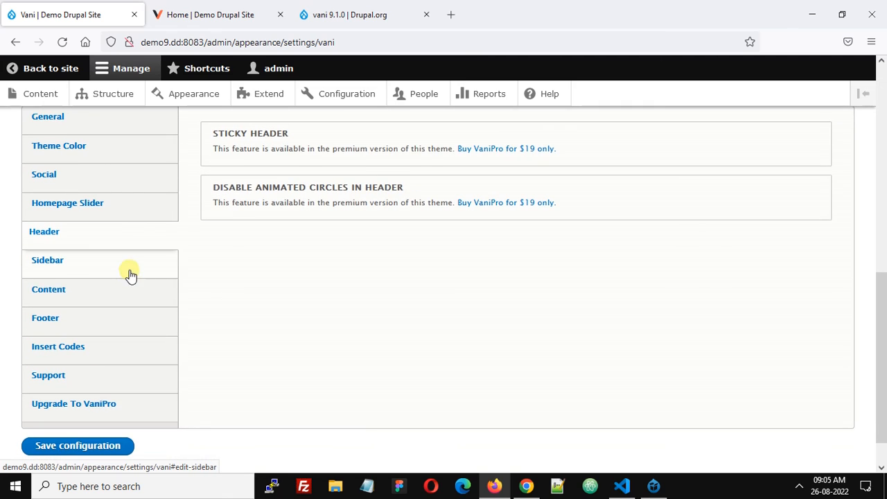
left_click(49, 290)
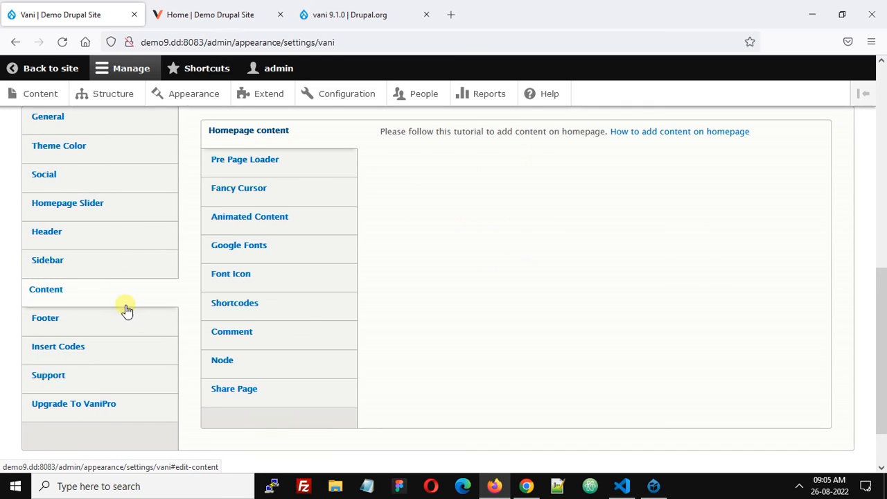